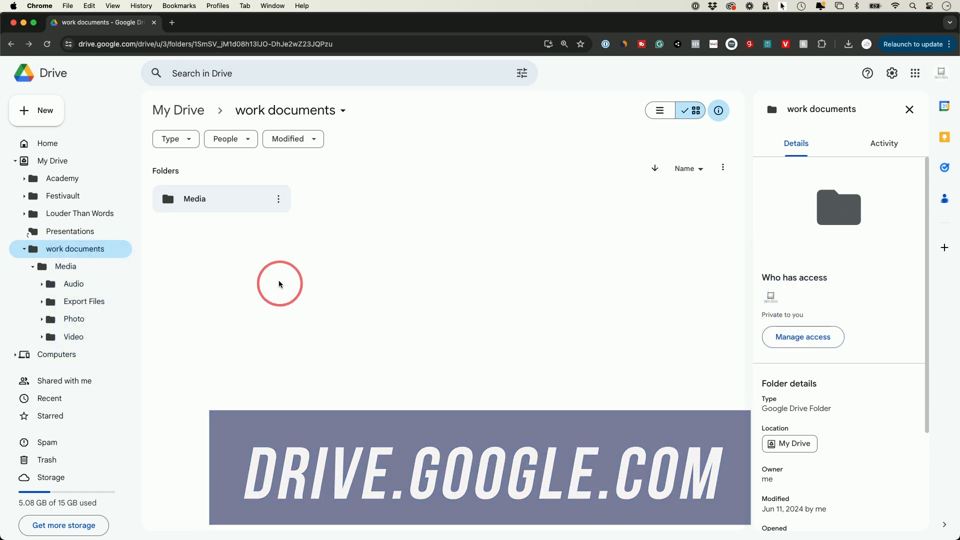
pyautogui.moveTo(200, 251)
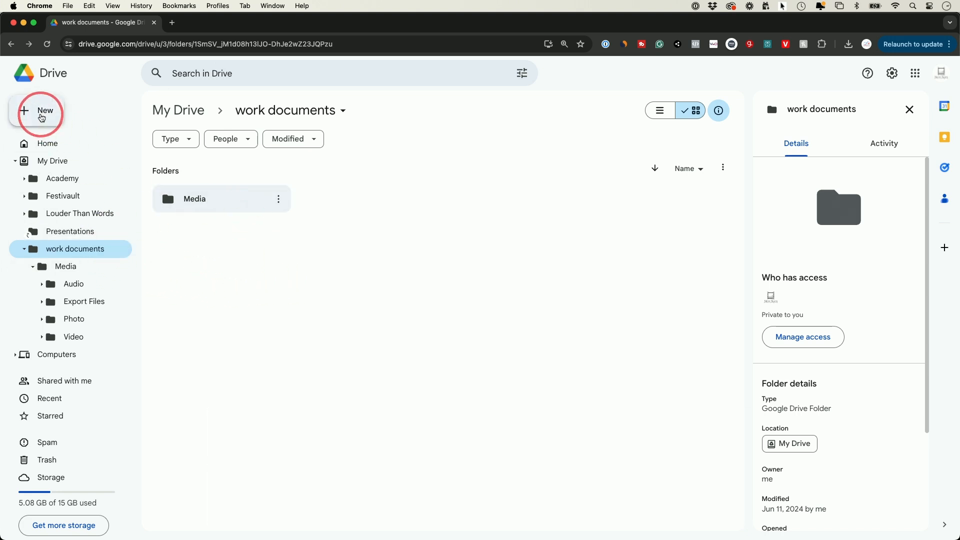
# Step: Start a single-file upload into the work documents folder from the New menu
pyautogui.click(39, 113)
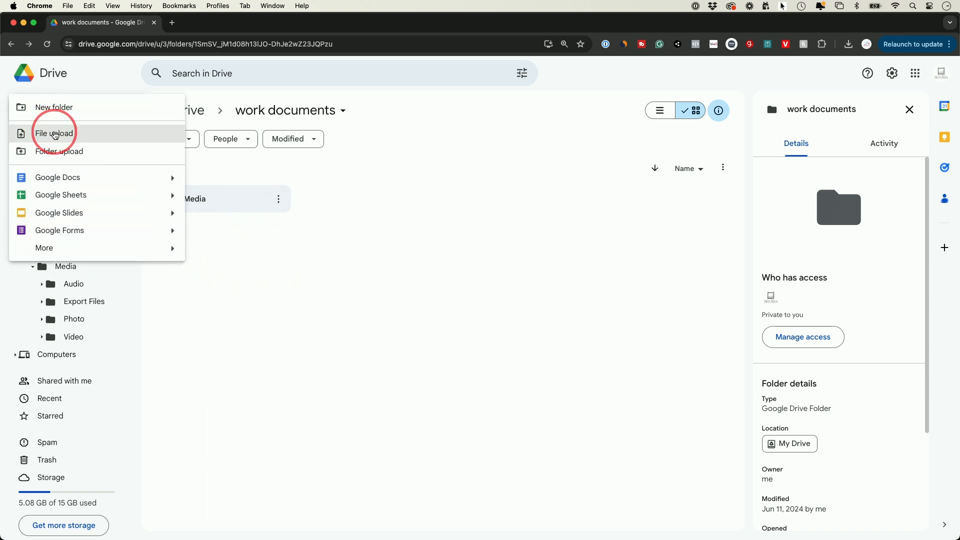
pyautogui.click(54, 133)
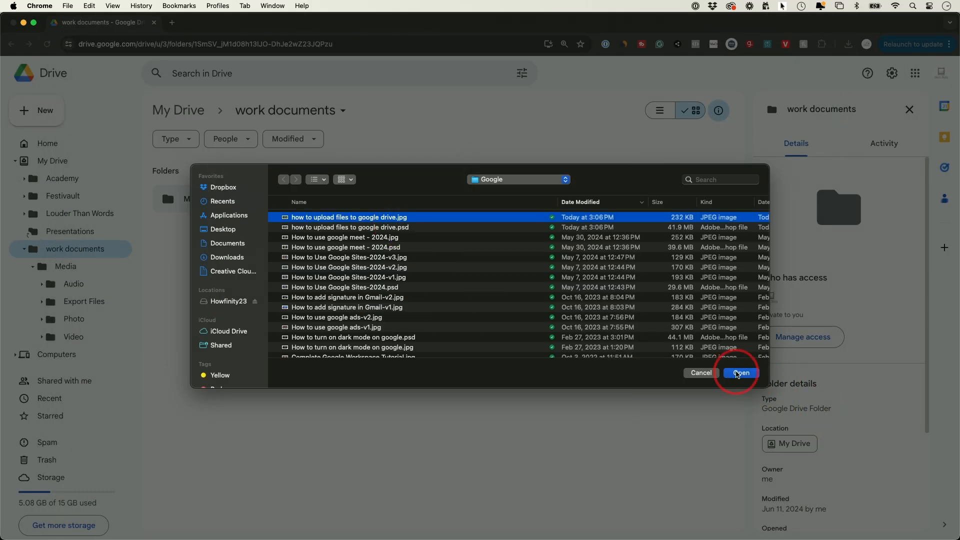
# Step: Upload the chosen image 'how to upload files to google drive.jpg' into the folder
pyautogui.click(739, 373)
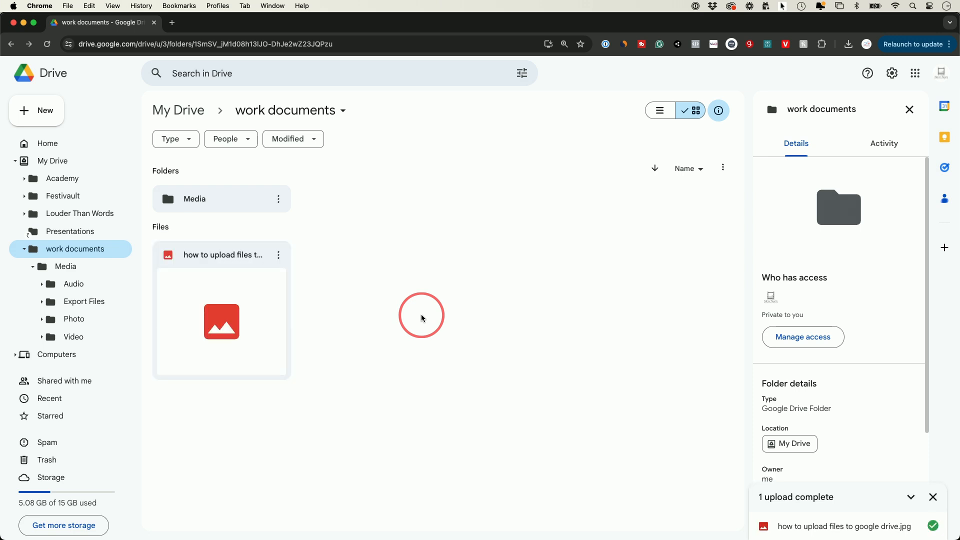
pyautogui.moveTo(340, 308)
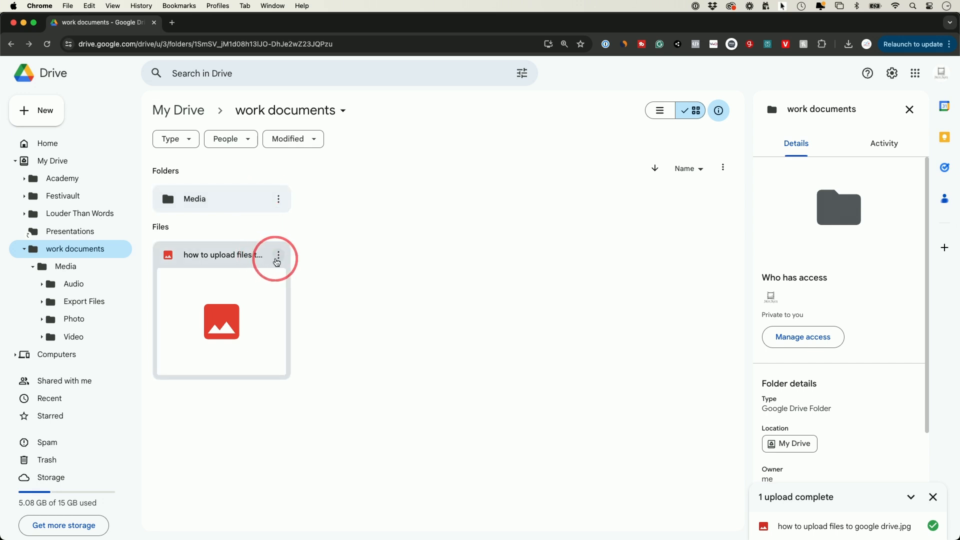
# Step: Bring up the sharing dialog for the uploaded image from its actions menu
pyautogui.click(277, 255)
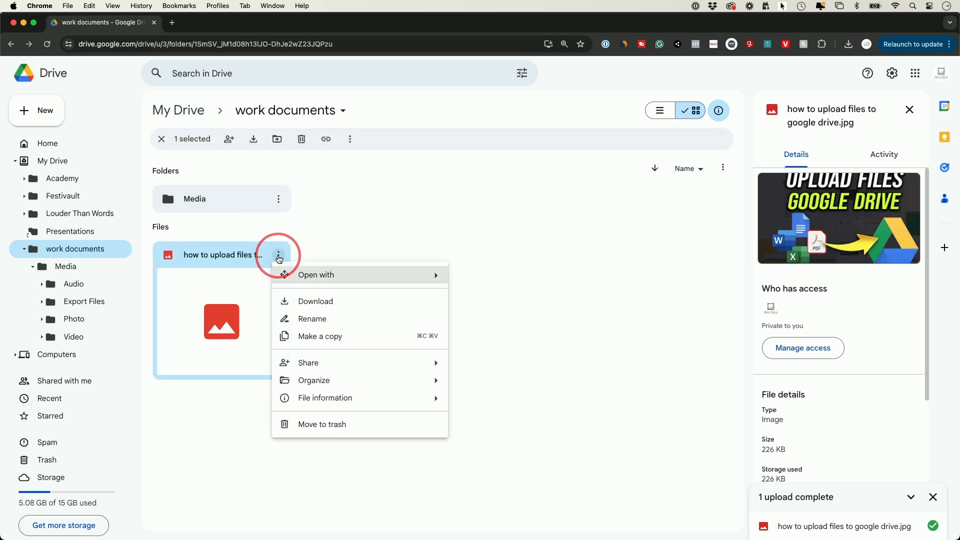
pyautogui.moveTo(334, 362)
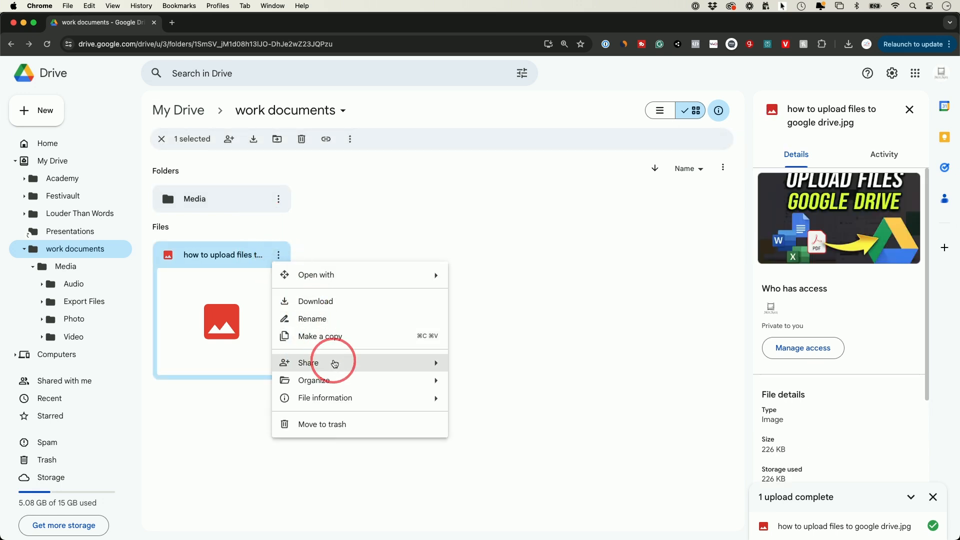
pyautogui.moveTo(309, 362)
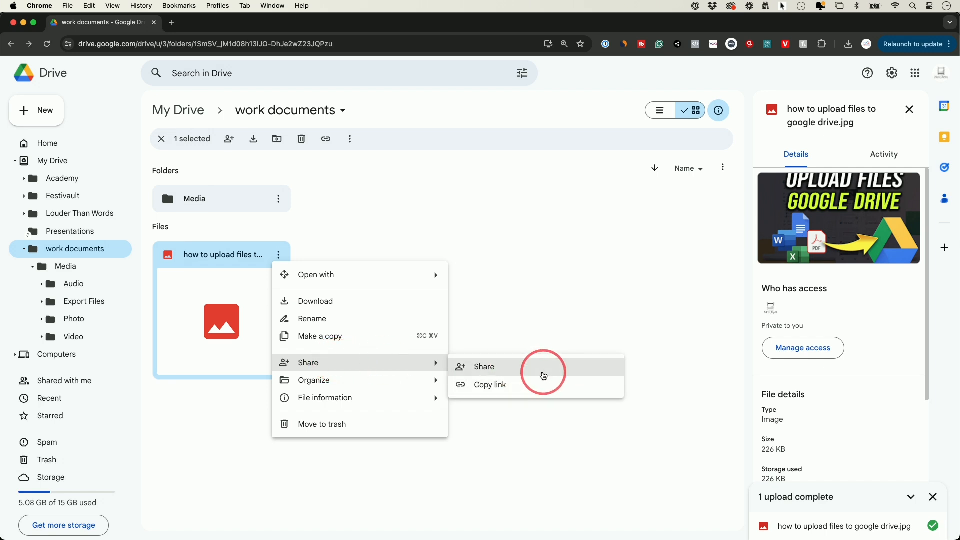
pyautogui.moveTo(510, 374)
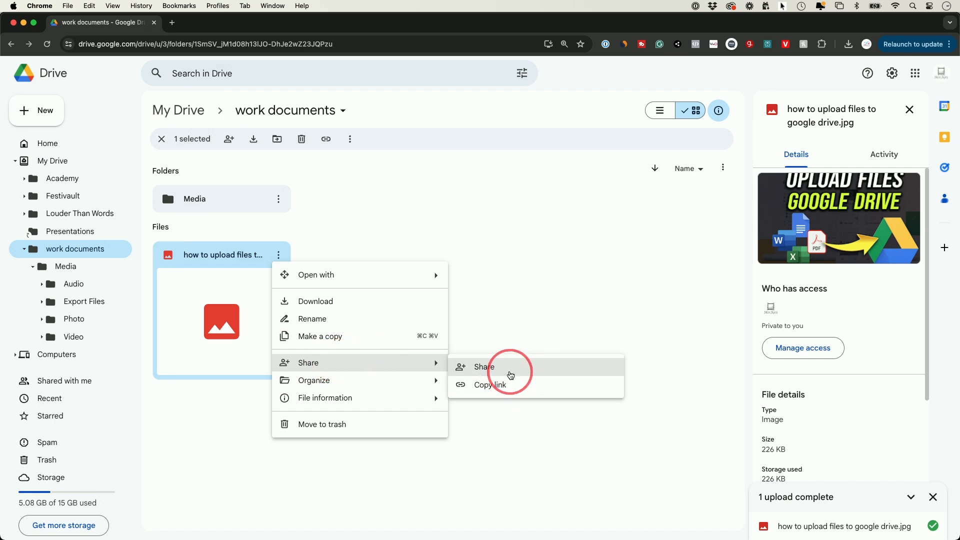
pyautogui.click(482, 367)
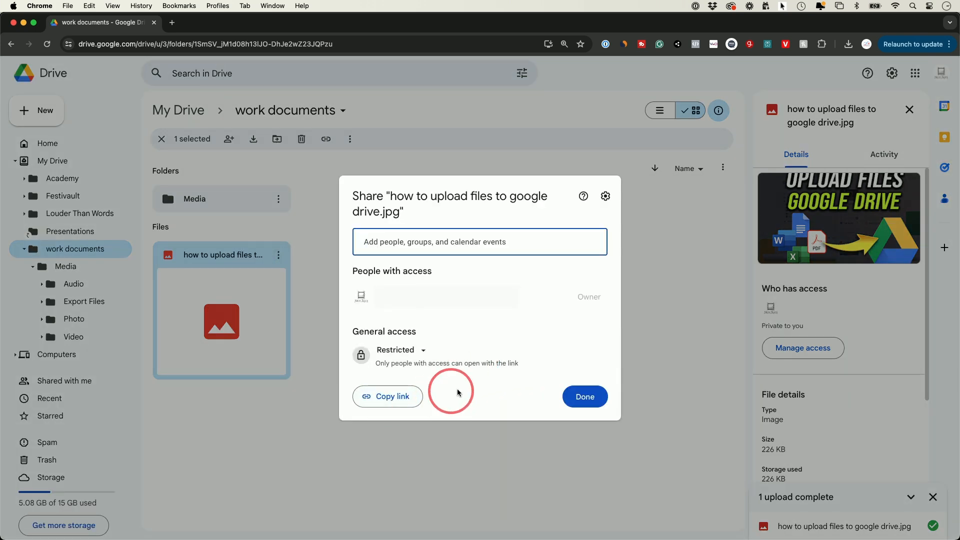
pyautogui.click(480, 241)
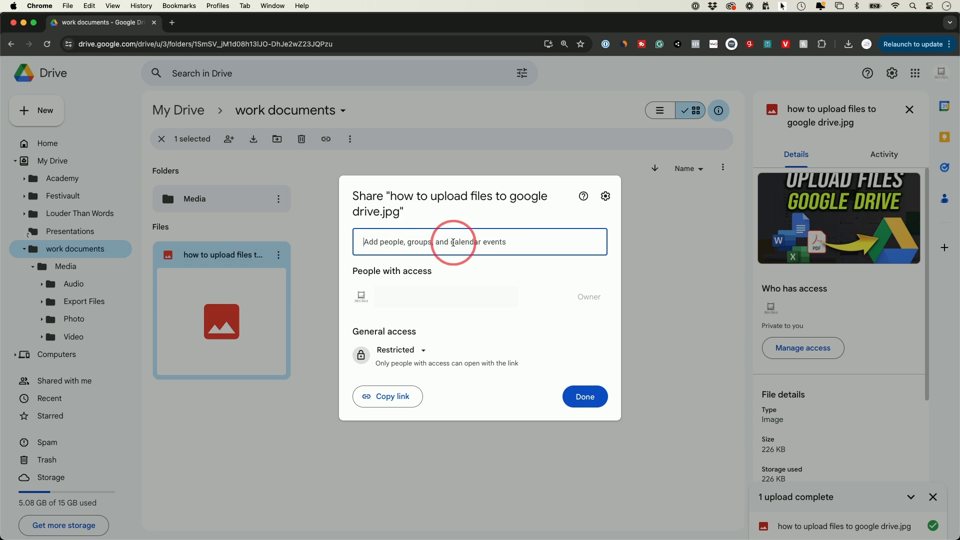
pyautogui.write('saj Adibs')
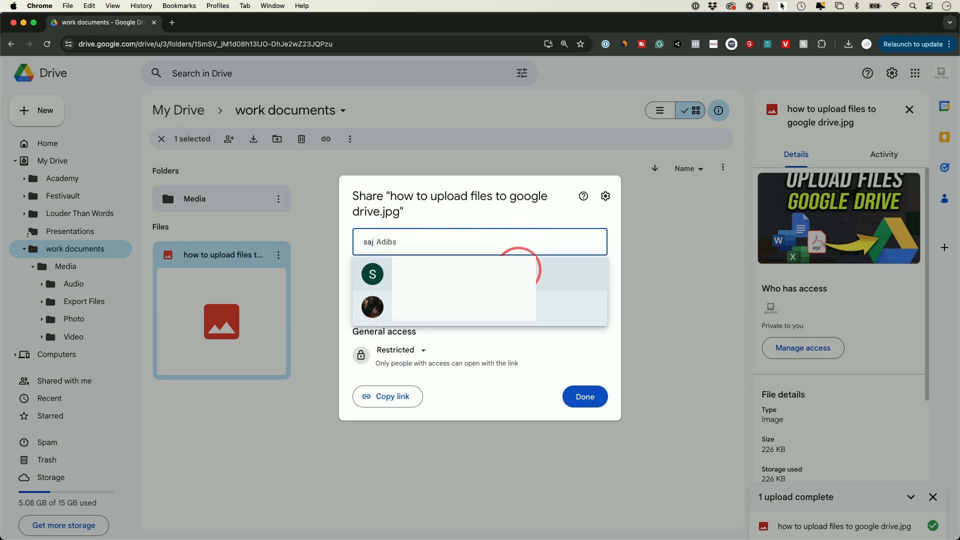
pyautogui.click(372, 273)
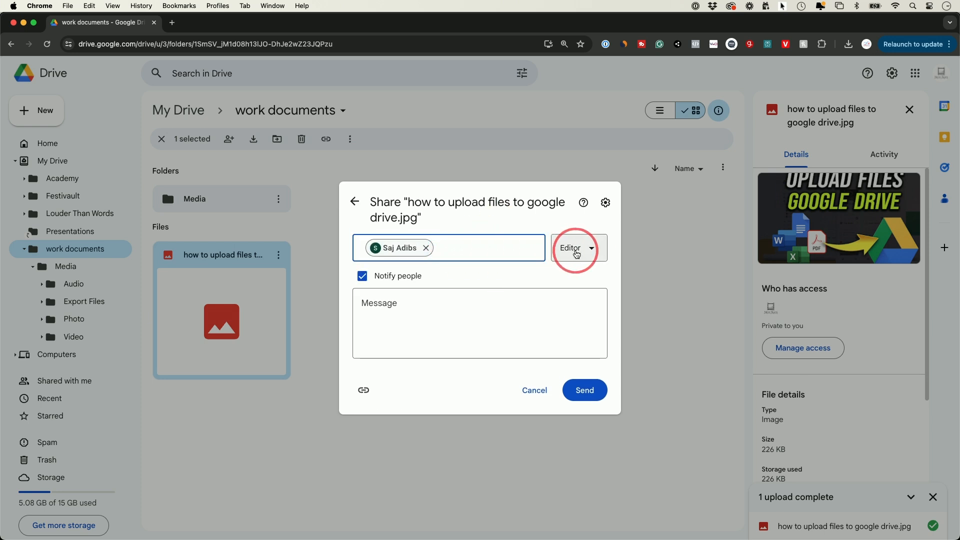
pyautogui.click(574, 248)
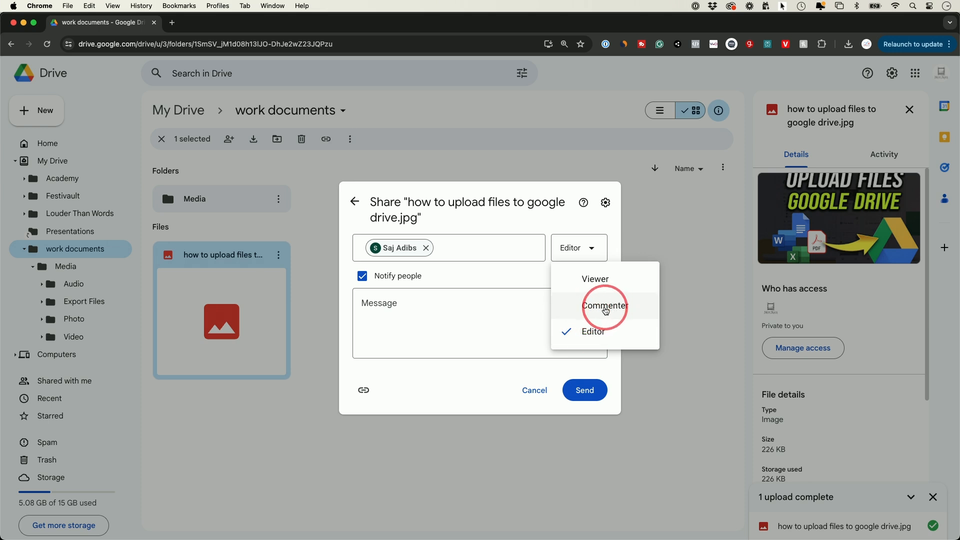
pyautogui.moveTo(593, 280)
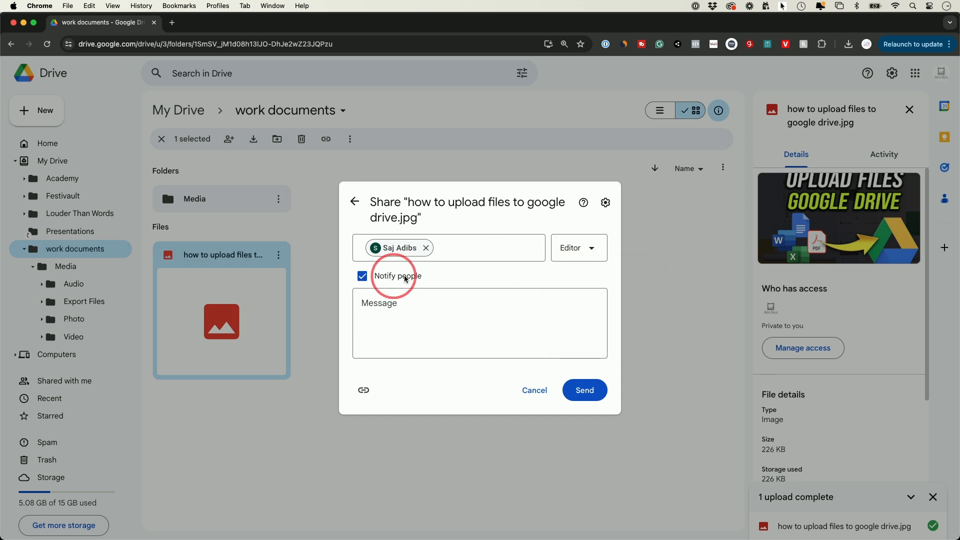
pyautogui.moveTo(400, 279)
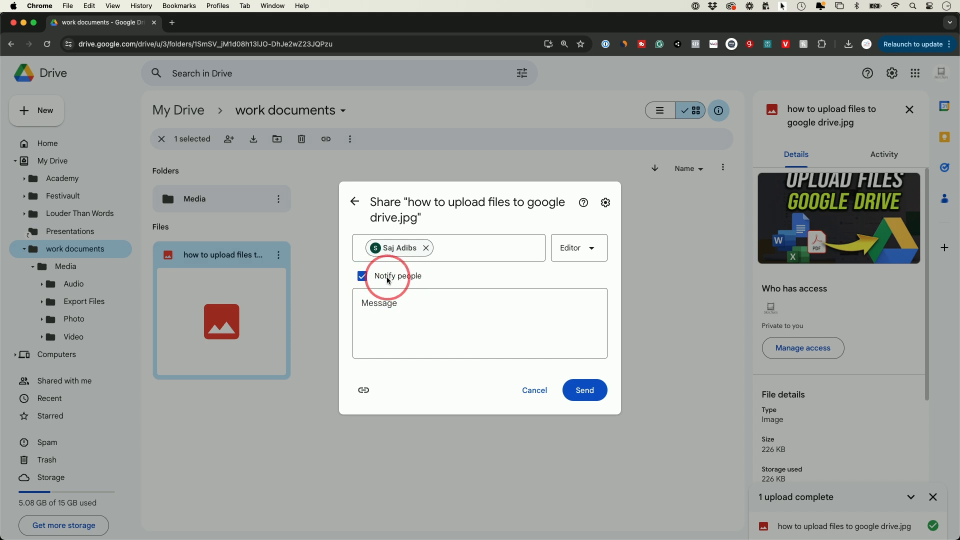
pyautogui.moveTo(407, 282)
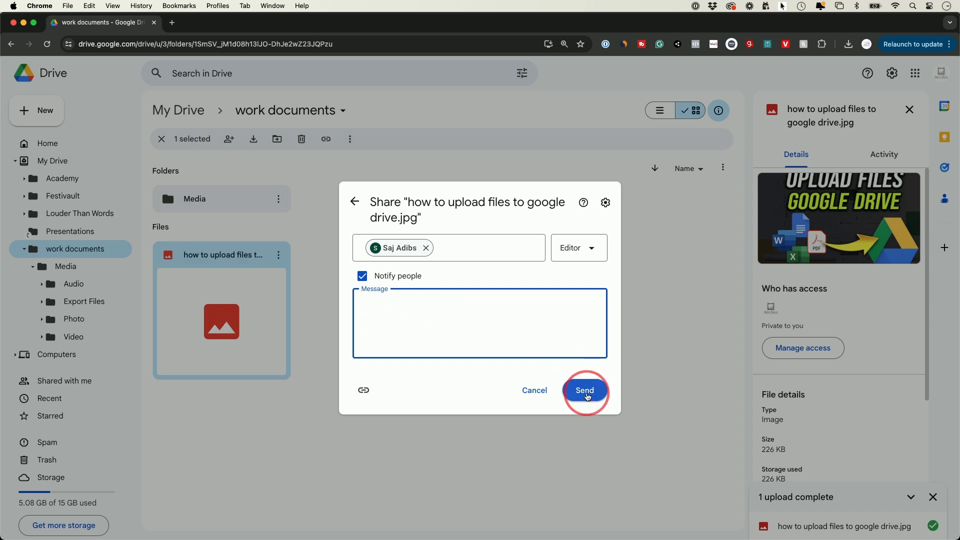
# Step: Send the share invitation and view the shared image from the Mail notification
pyautogui.click(582, 390)
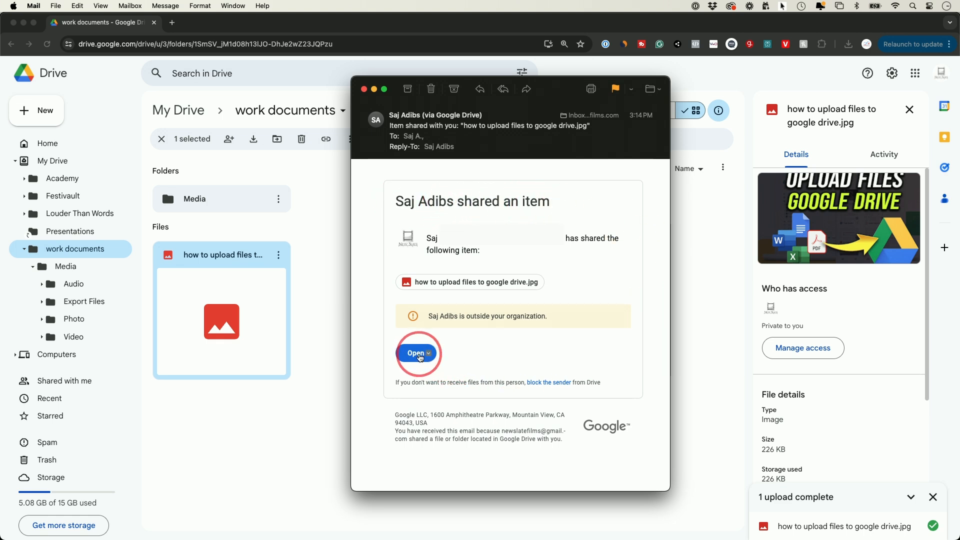
pyautogui.moveTo(415, 353)
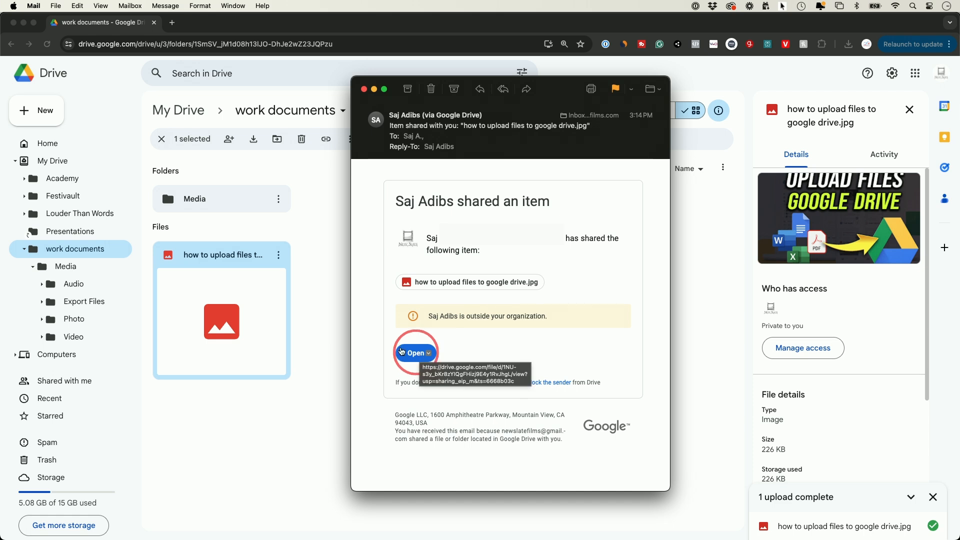
pyautogui.click(411, 353)
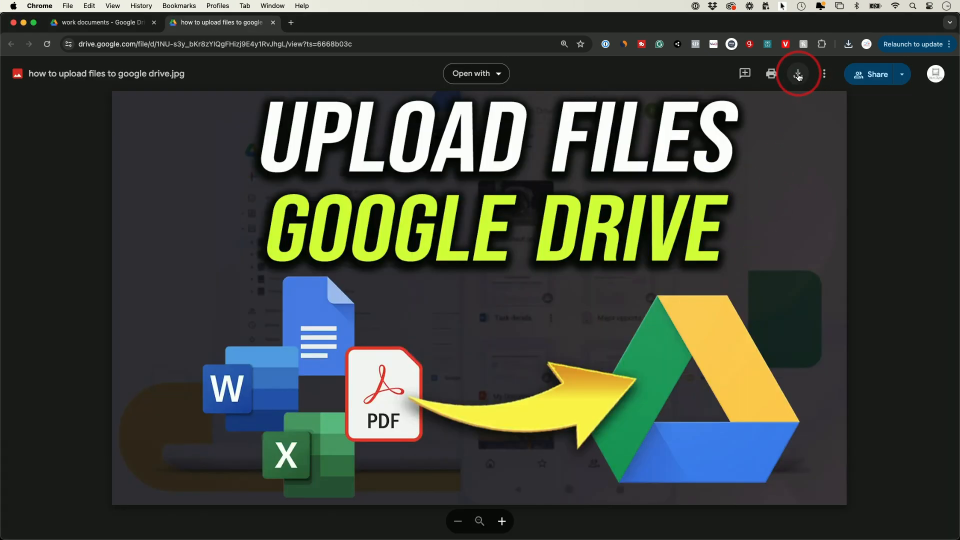
pyautogui.moveTo(797, 74)
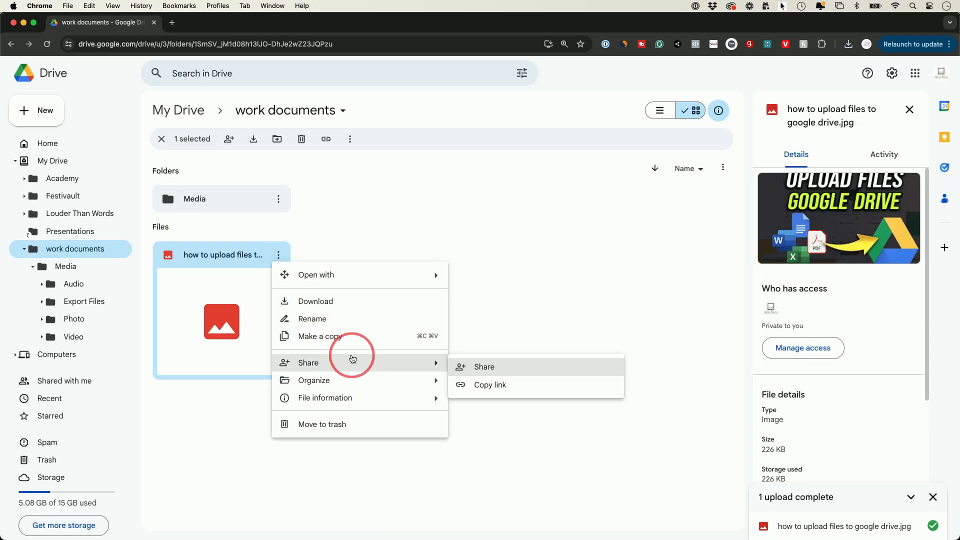
pyautogui.moveTo(511, 391)
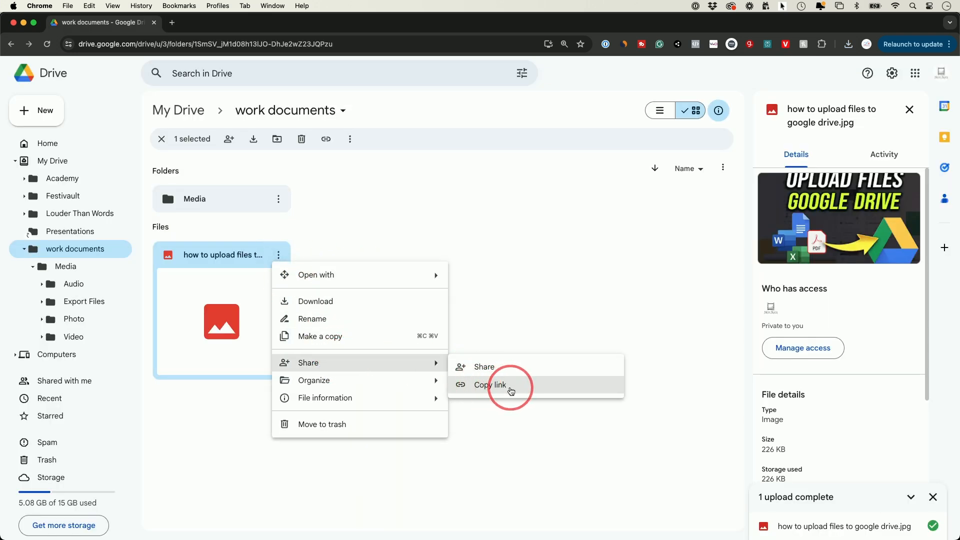
# Step: Copy the image's share link to the clipboard via Share > Copy link
pyautogui.click(489, 384)
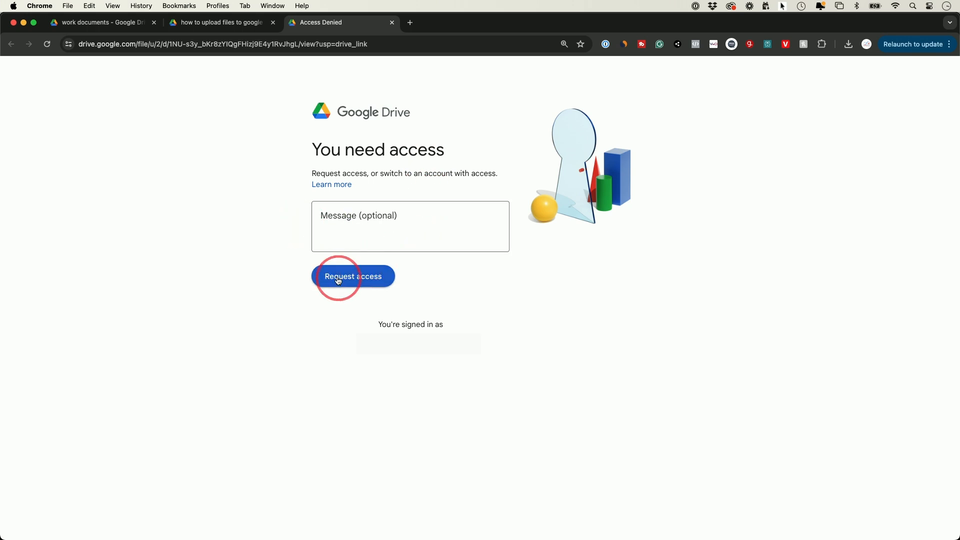
pyautogui.moveTo(362, 242)
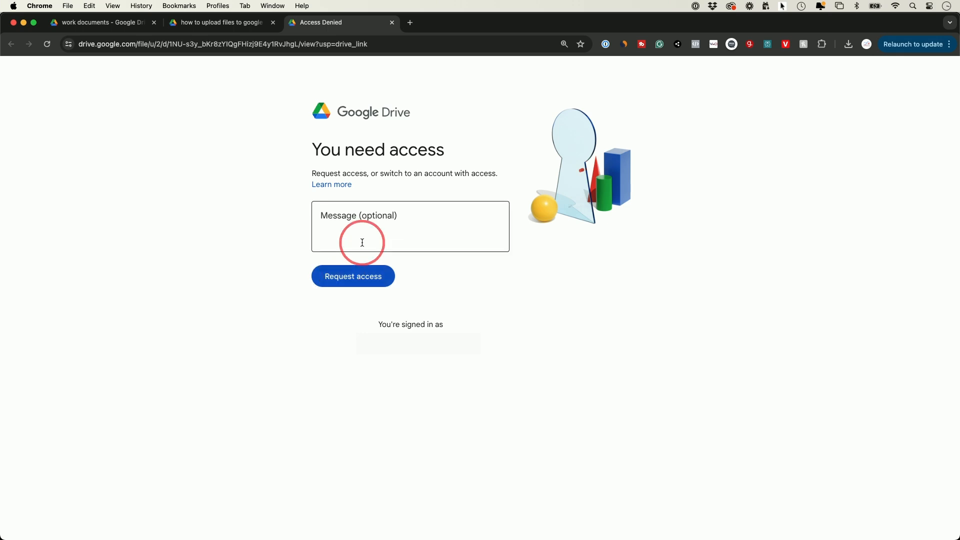